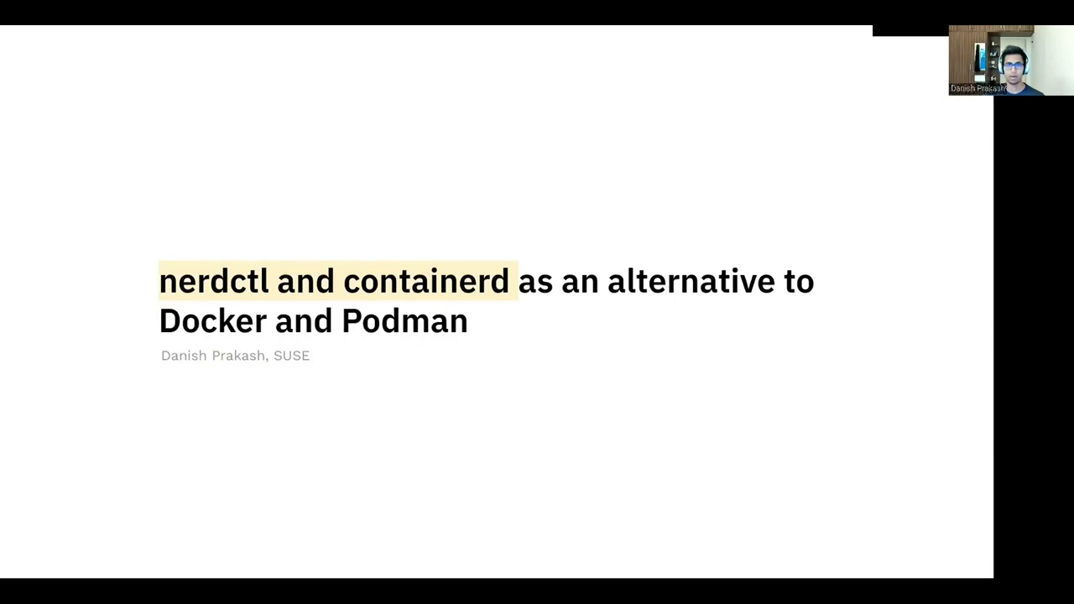
Step: Advance from the title slide to the agenda slide
key(Right)
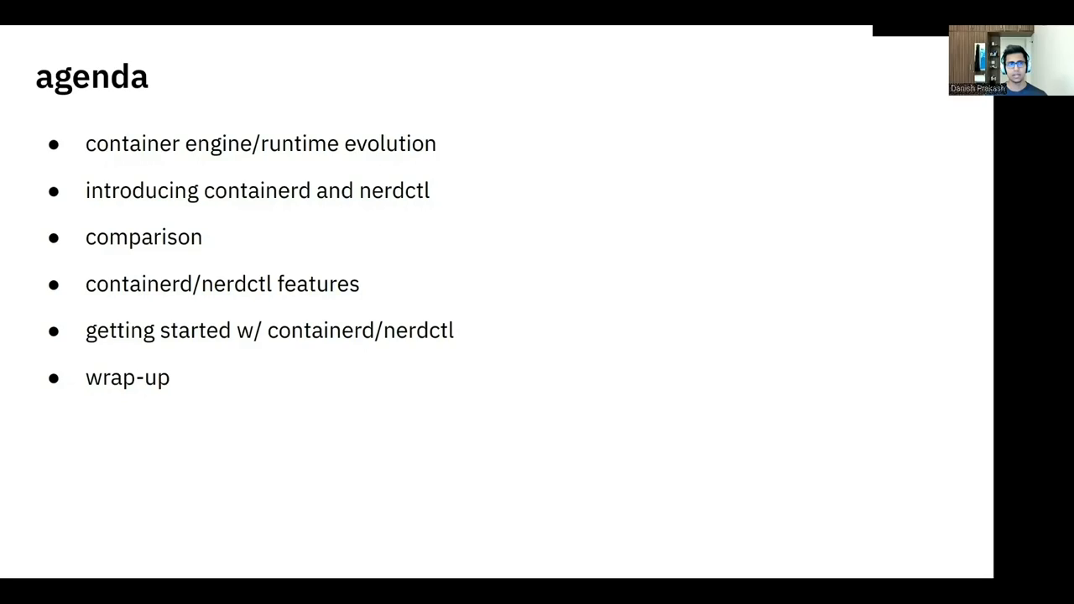
key(Right)
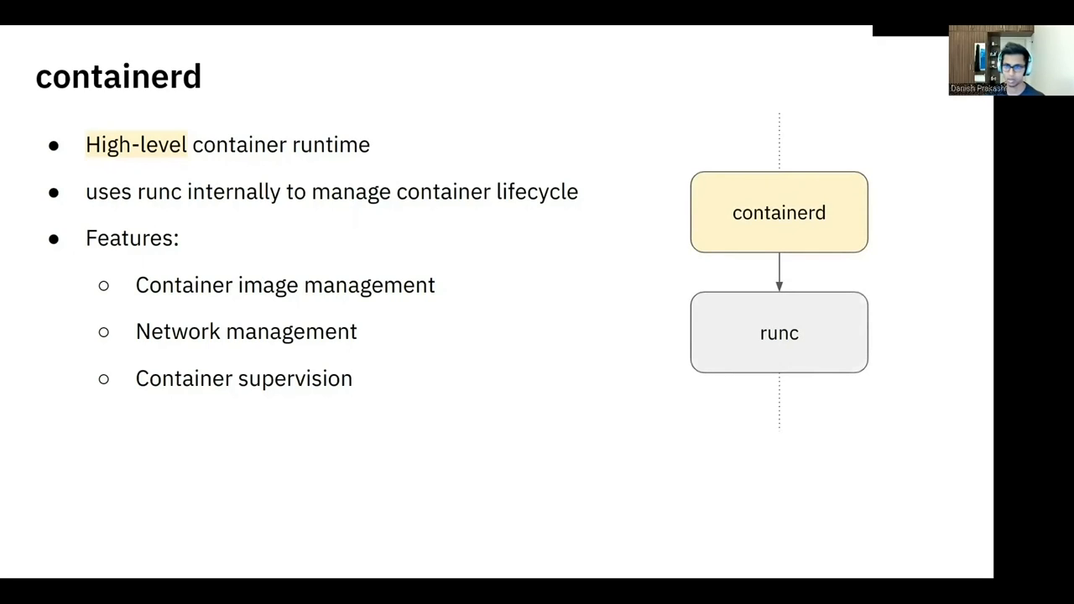
Step: Advance from the containerd overview to the containerd history slide
key(Right)
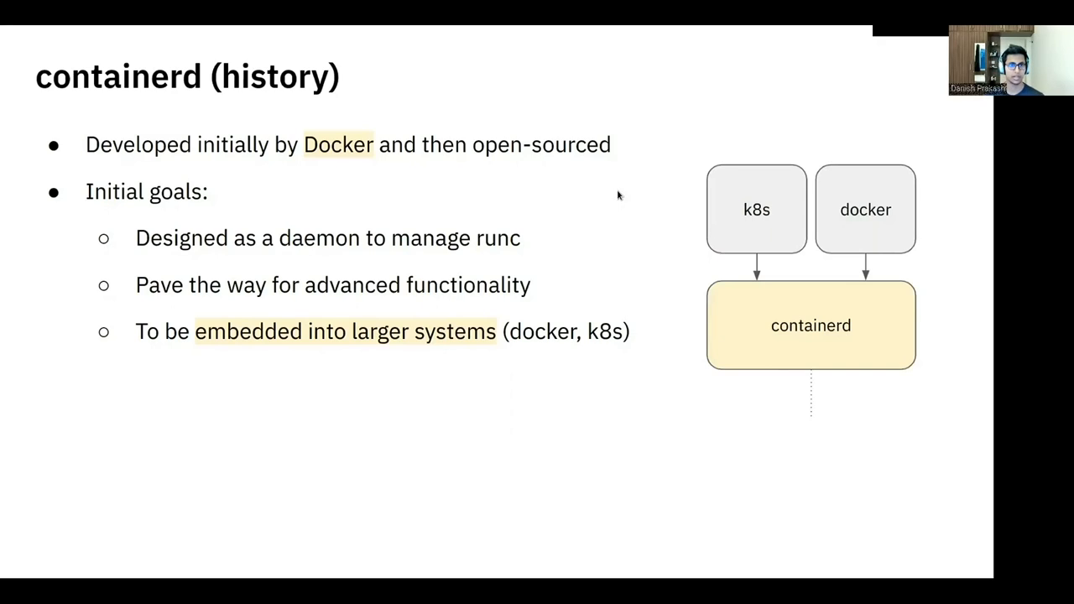
Step: Reveal the last two containerd goals: no direct end-user use and a cleaner API
key(right)
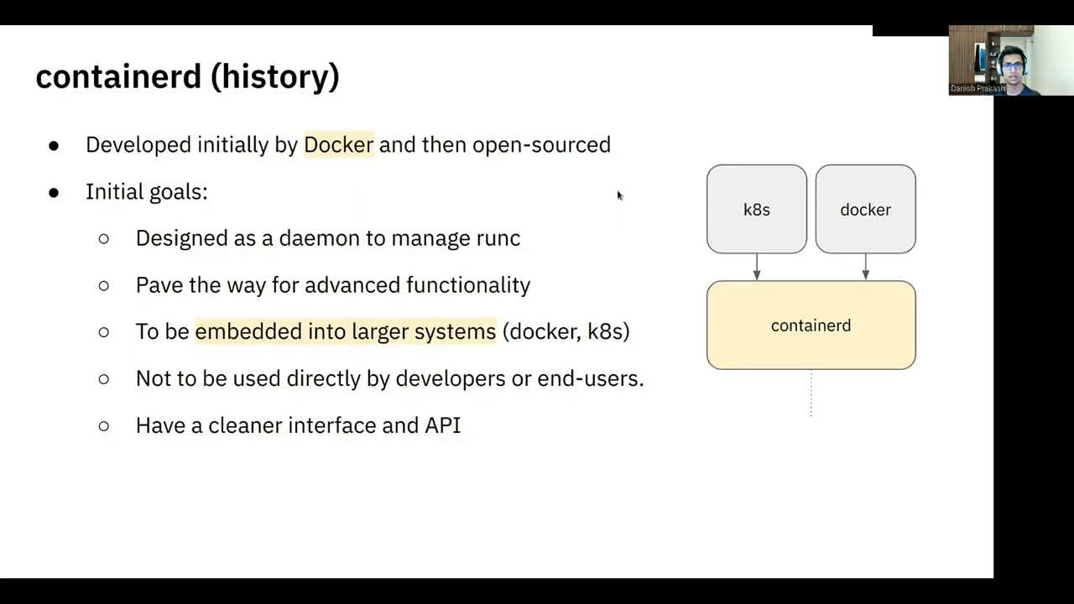
Step: Advance to the runc slide on control groups, namespaces and capabilities
key(Right)
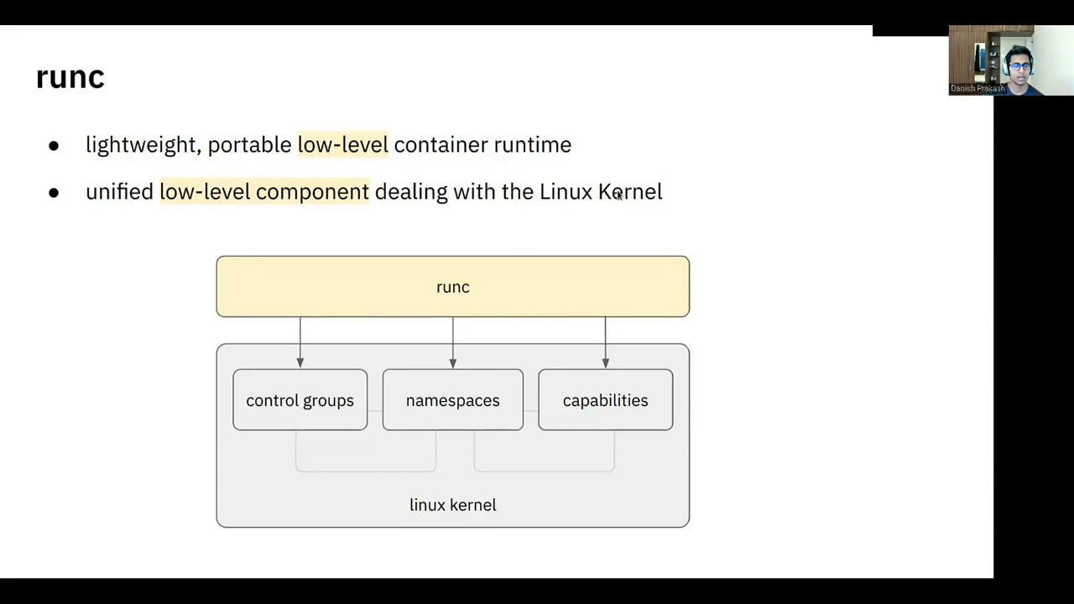
key(Right)
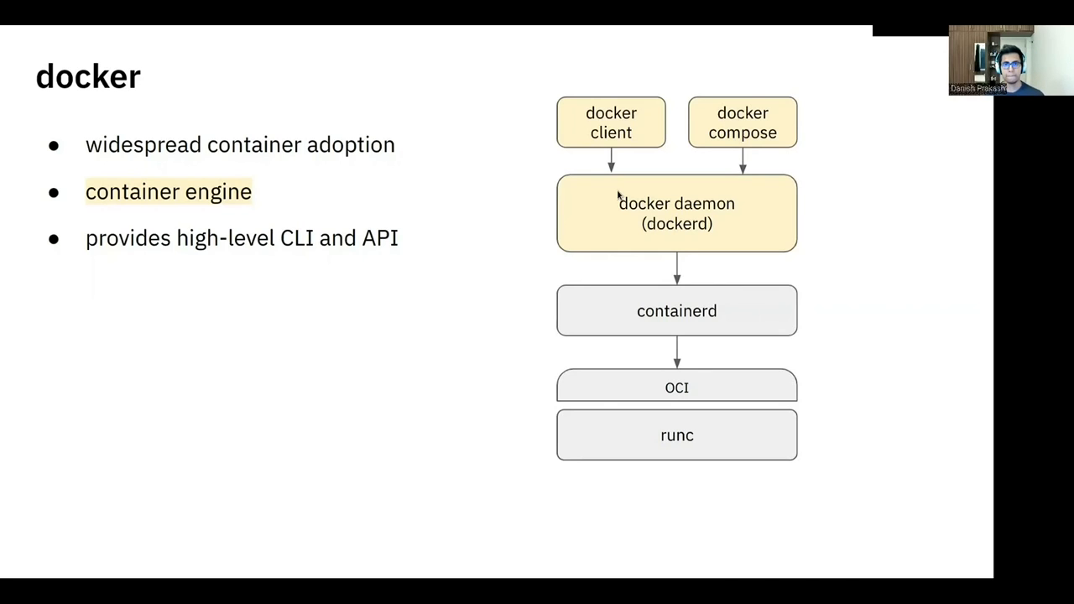
Step: Step through the 'how do they work together?' diagram to the ctl/crictl/nerdctl comparison
key(Right)
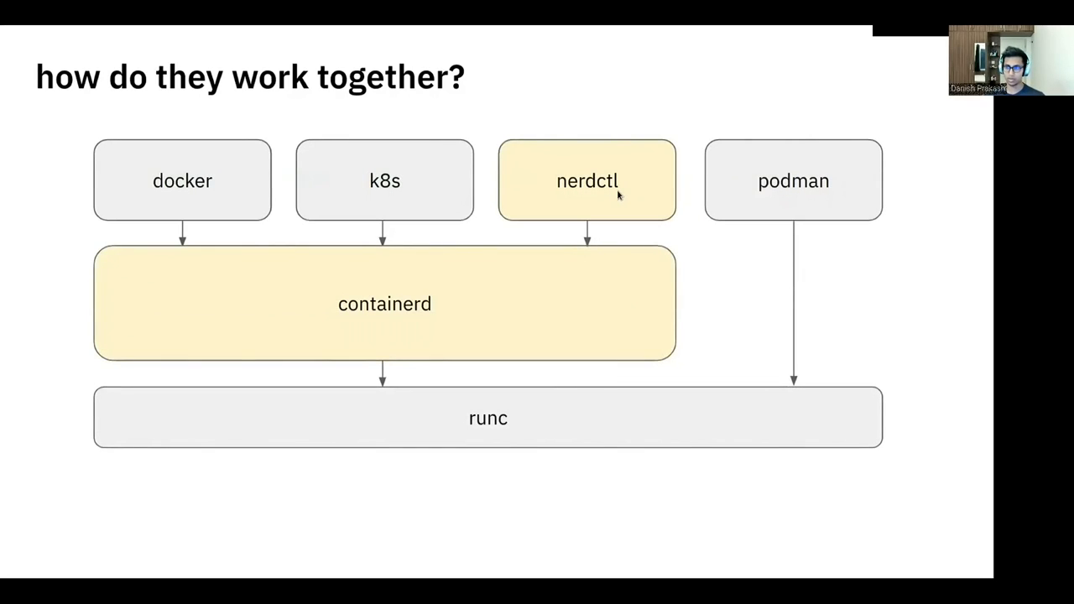
key(Right)
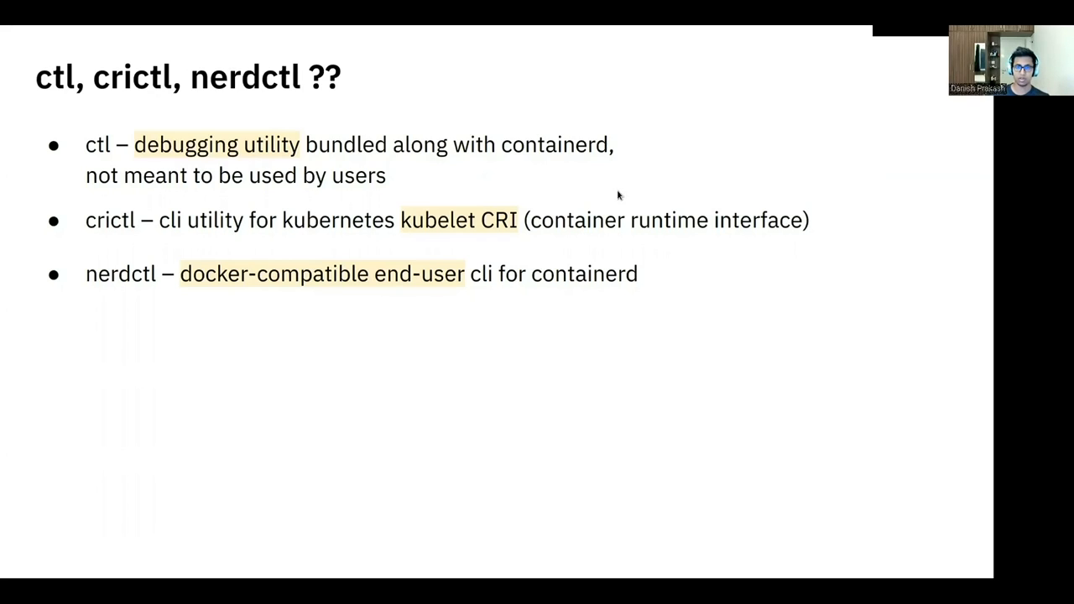
Step: Advance to the containerd/nerdctl, docker and podman comparison table
key(Right)
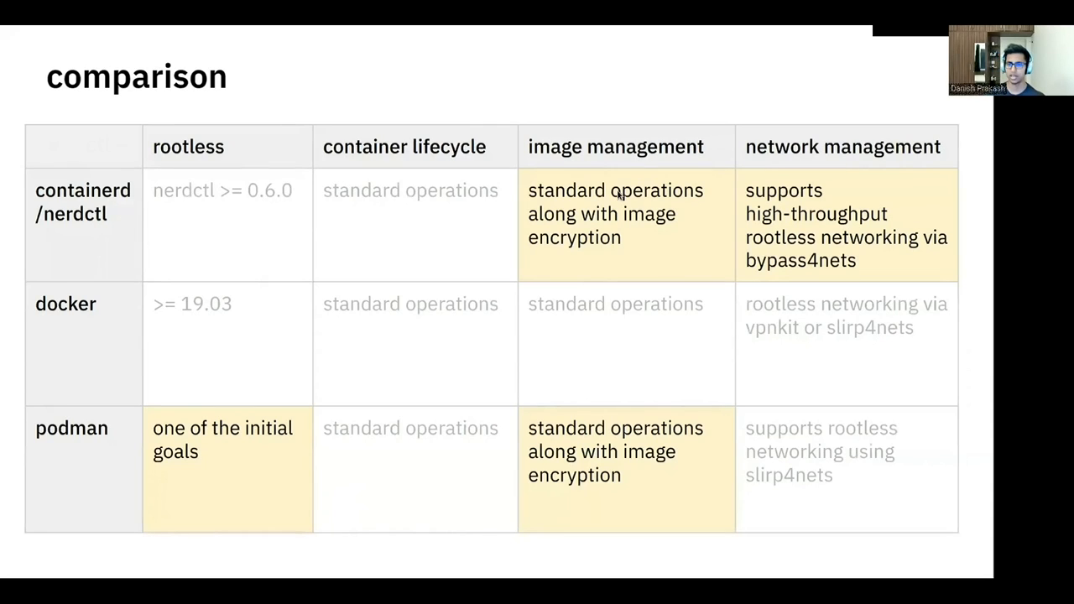
mouse_move(574, 316)
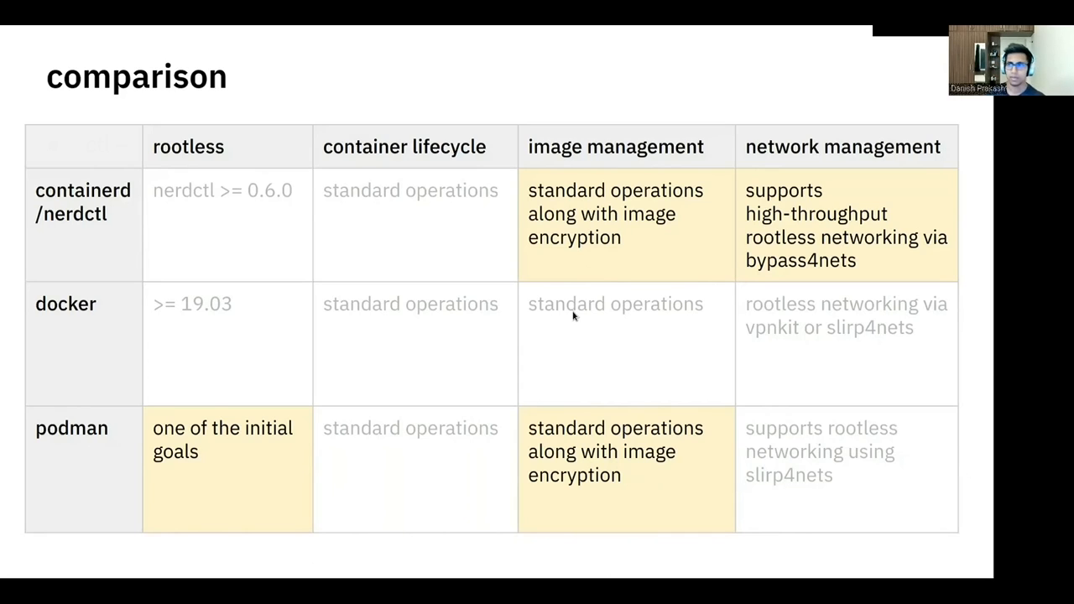
Step: Advance to the lazy image pulling slide with the stargz snapshotter example
key(Right)
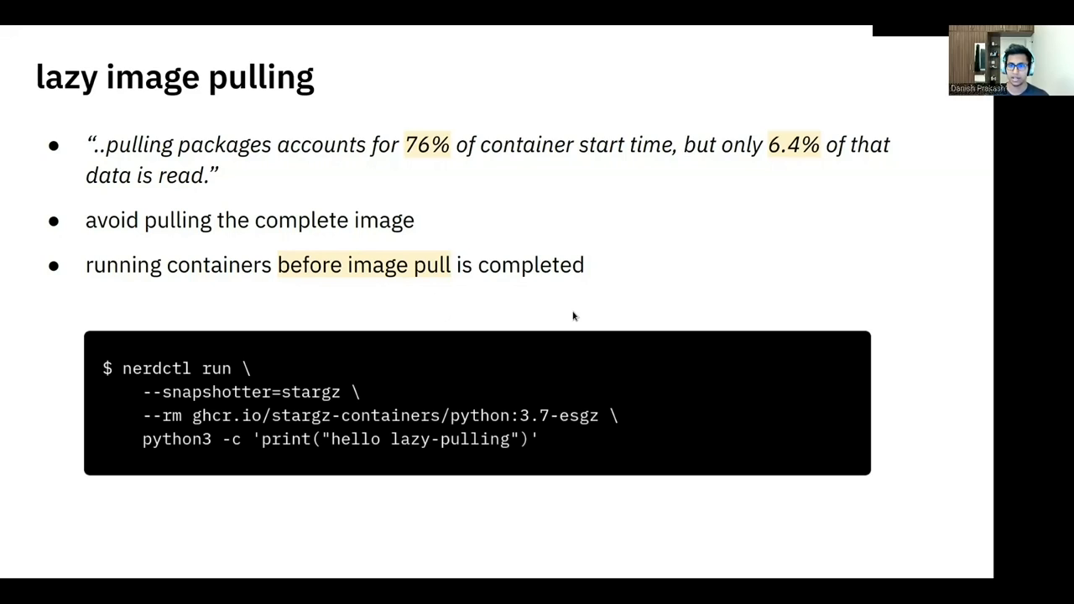
mouse_move(222, 299)
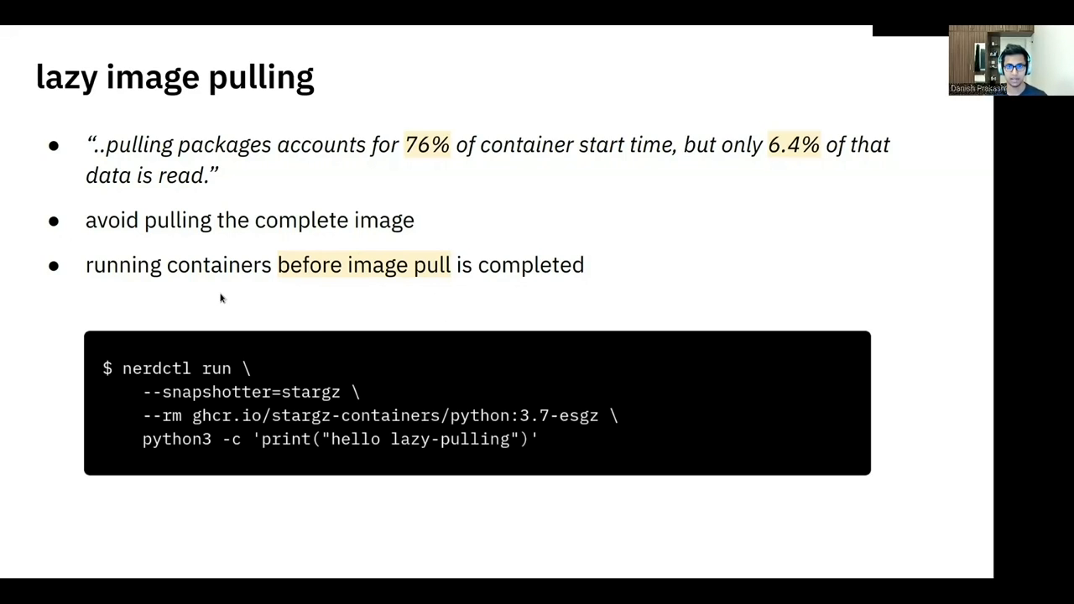
key(Right)
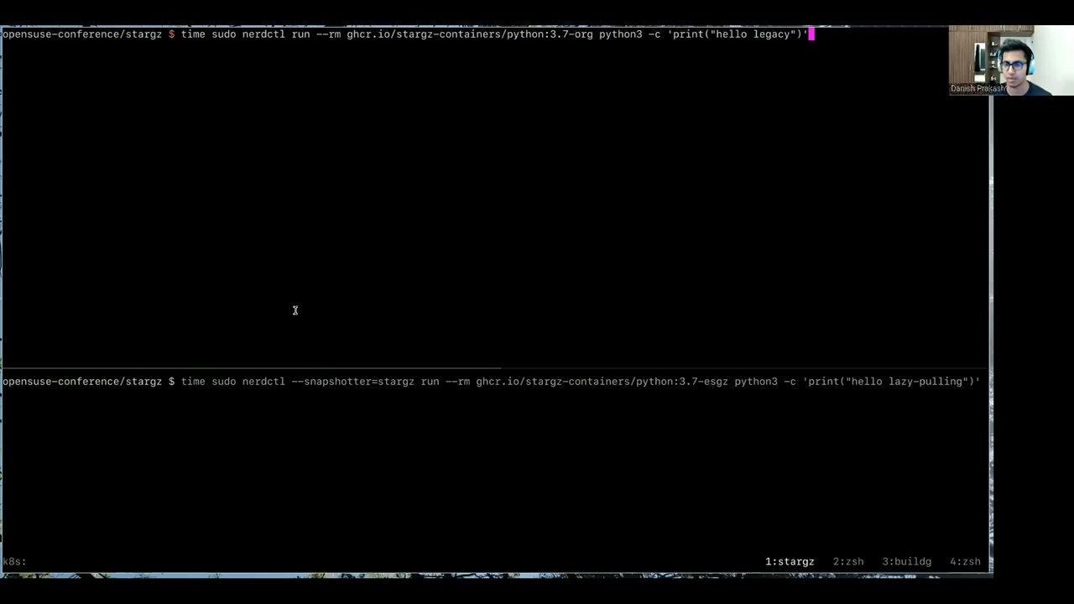
mouse_move(302, 327)
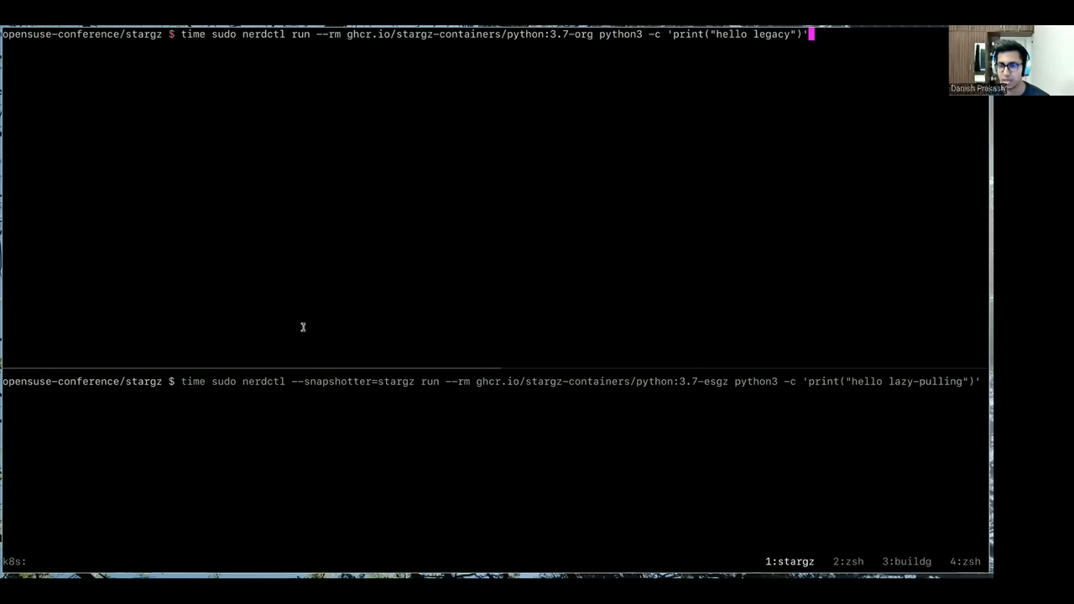
mouse_move(487, 369)
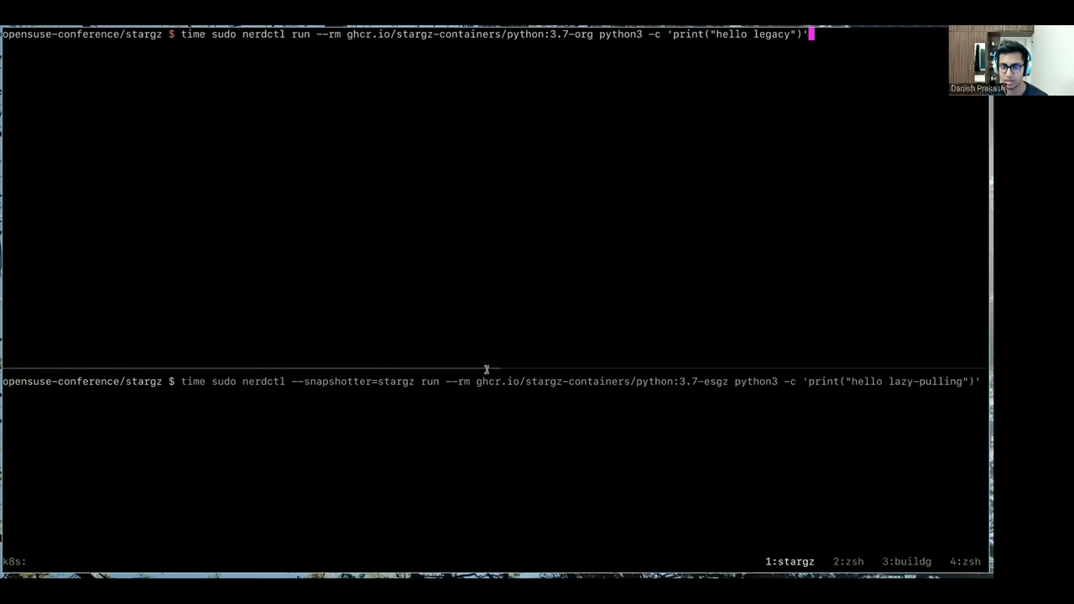
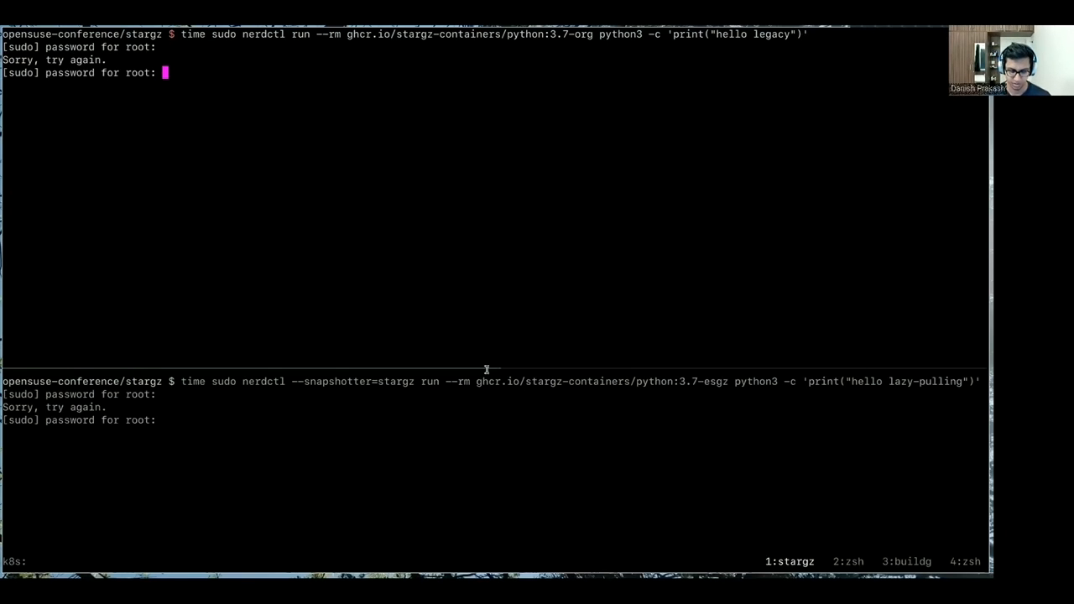
Step: Enter the sudo password to start the timed Python 3.7 legacy and stargz runs
key(Return)
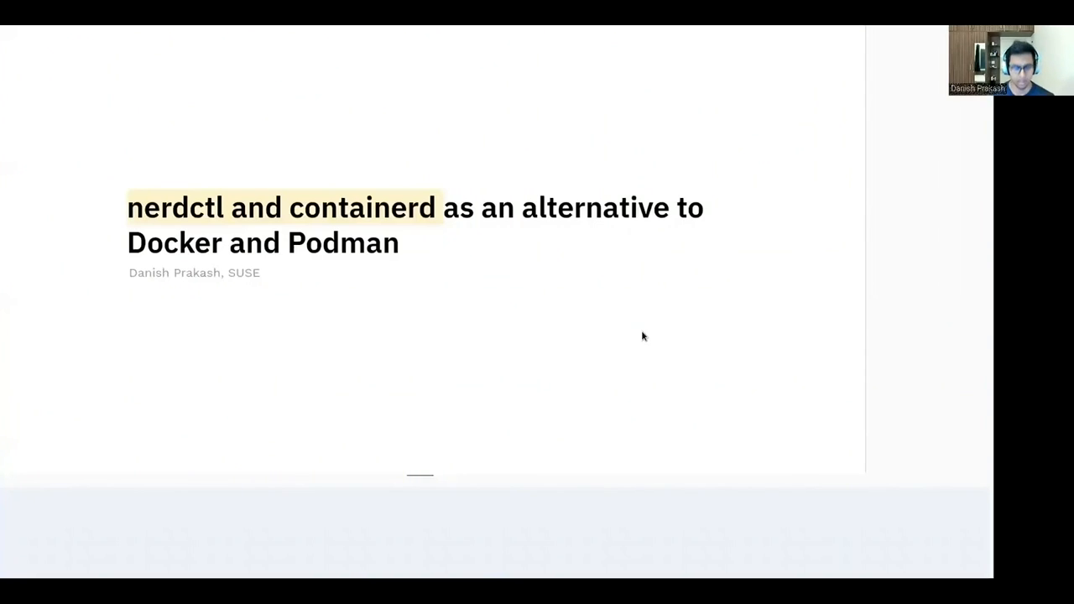
key(Right)
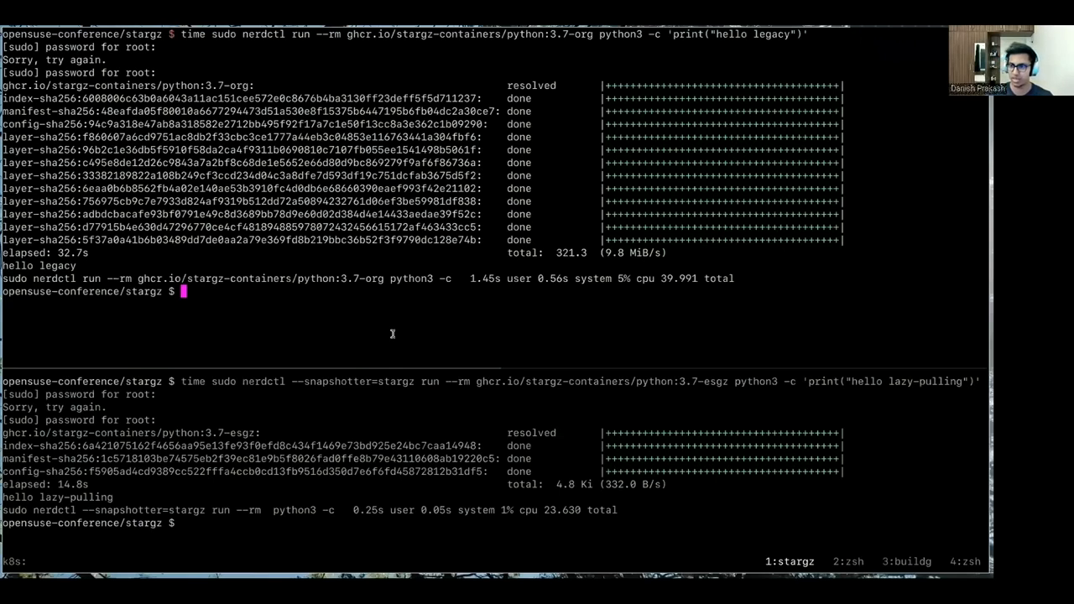
Step: In the IPFS tmux window, list the local alpine images looking for alpine:test
click(844, 560)
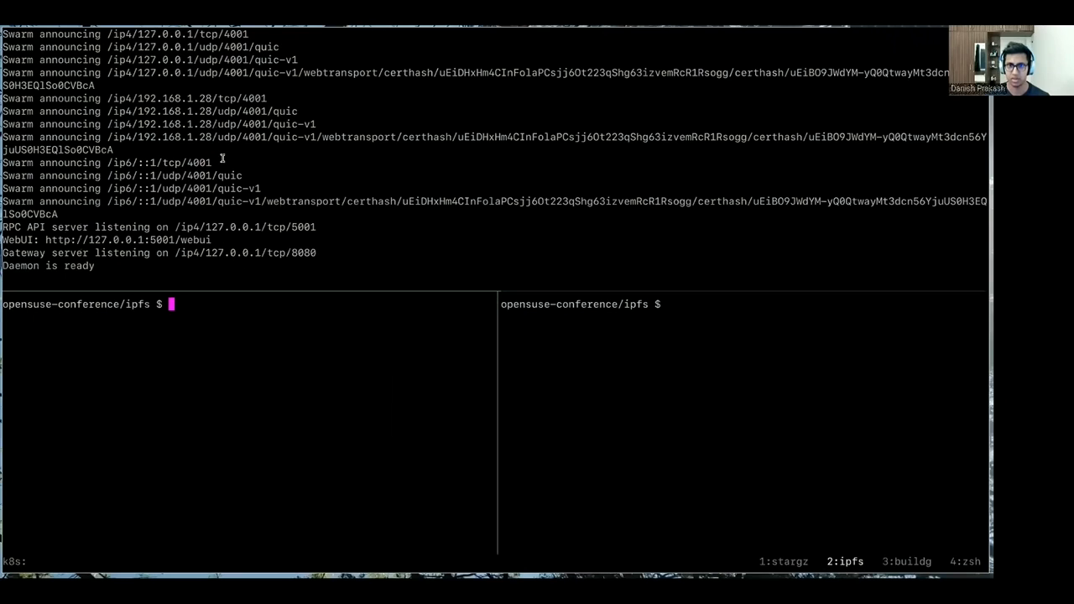
text(nerdctl images alpine)
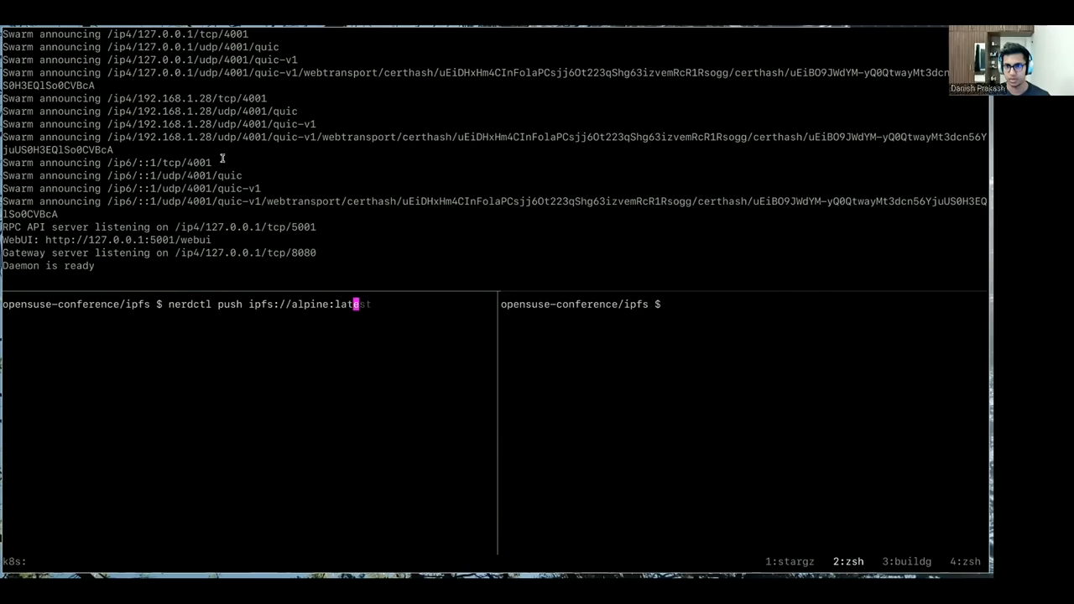
text(test)
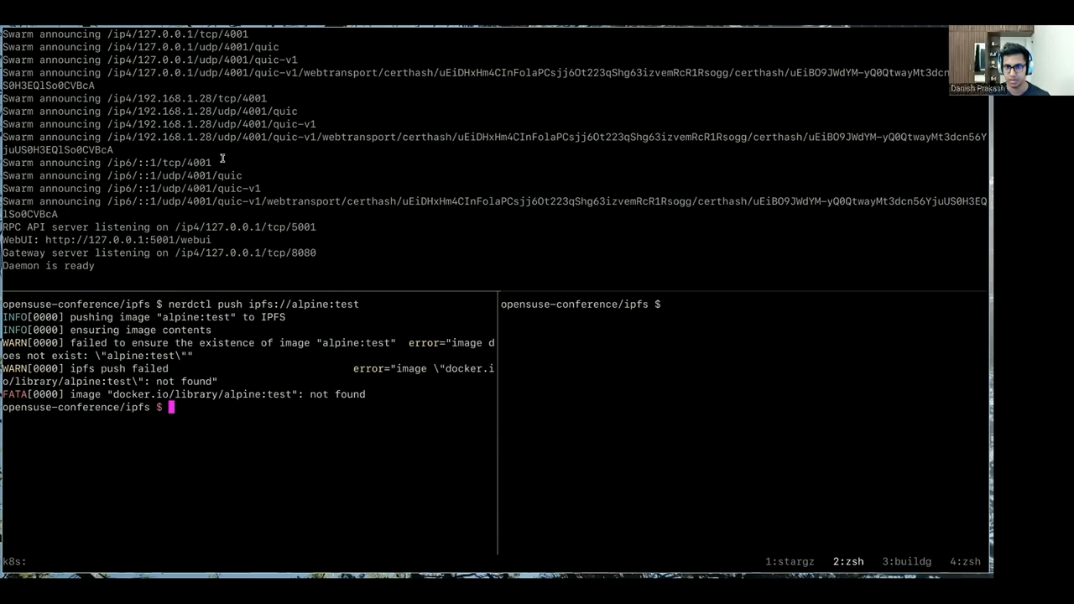
Step: Push alpine:test to IPFS and run it from its ipfs:// CID address
text(nerdctl push ipfs://alpine:test)
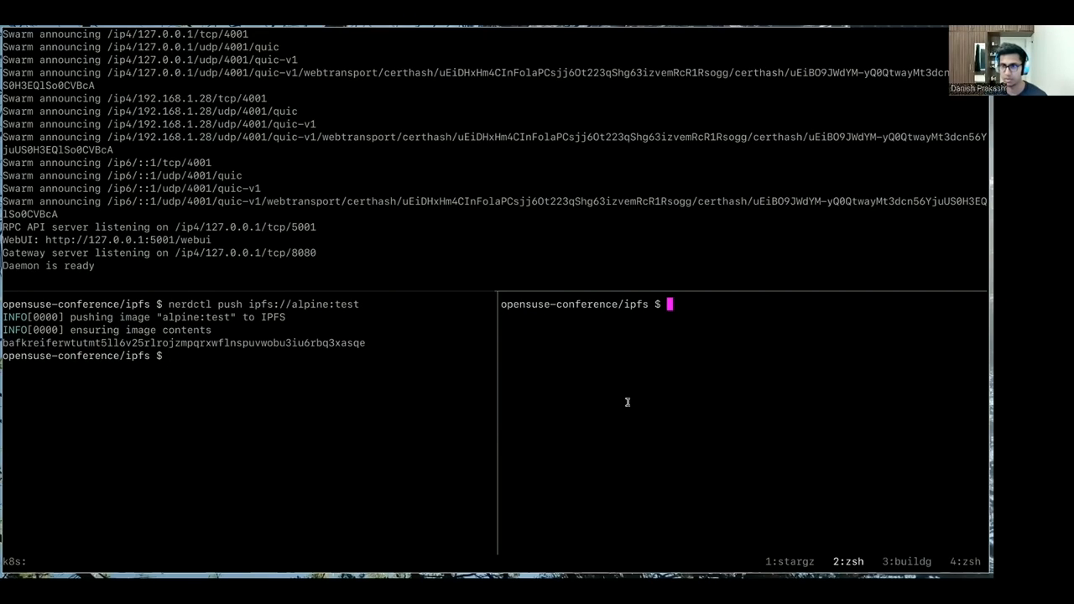
text(nerdctl run --rm -it ipfs://bafkreiferwtutmt5ll6v25rlrojzmpqrxwflnspuvwobu3iu6rbq3xasqe echo hello)
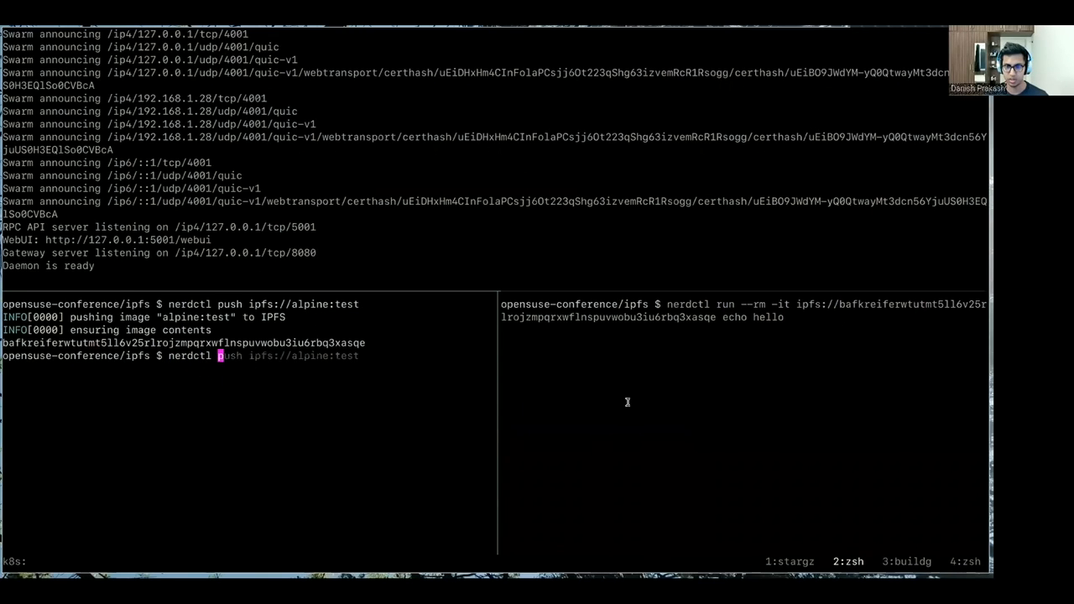
Step: Remove the local alpine:latest image with nerdctl image rm
text(nerdctl image rm alpine:latest)
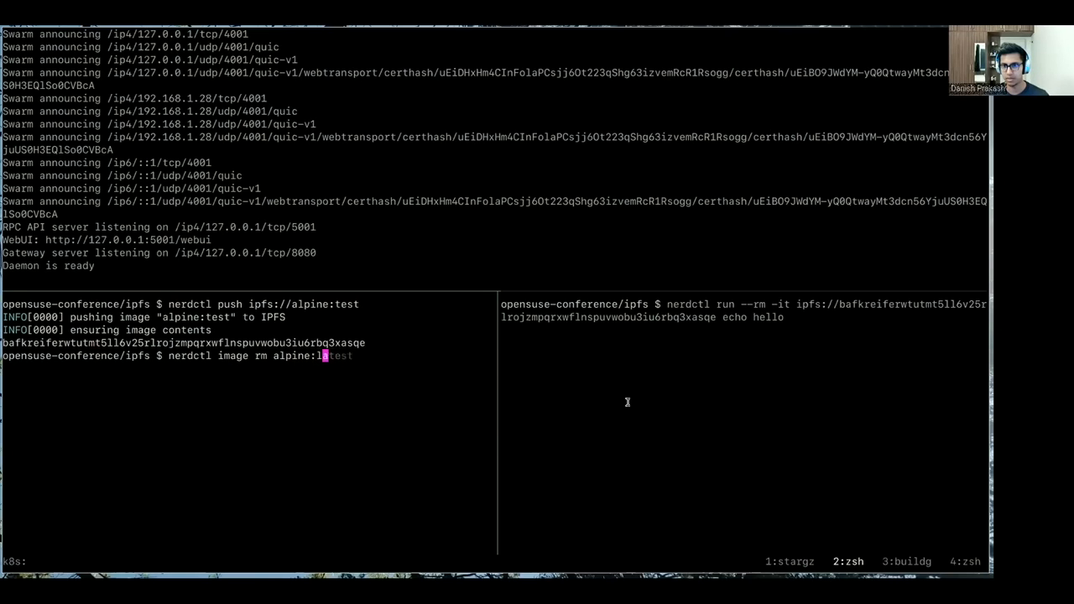
text(latest)
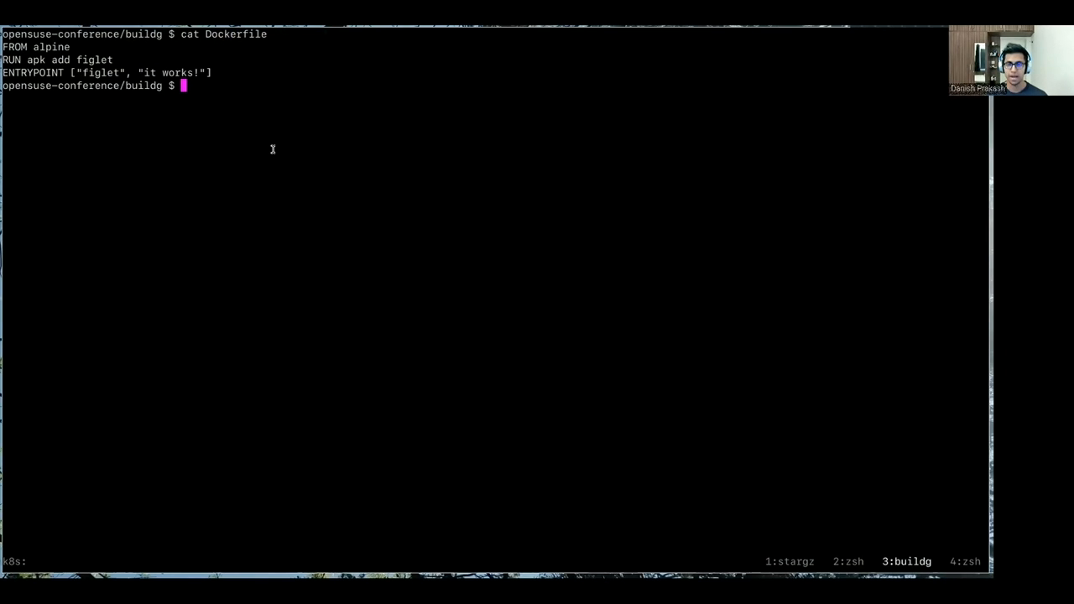
Step: Run the IPFS image with nerdctl, set a breakpoint at line 2 and continue to it
text(nerdctl run --rm -it ipfs://bafkreiferwtutmt5ll6v25rlrojzmpqrxwflnspuvwobu3iu6rbq3xasqe echo hello)
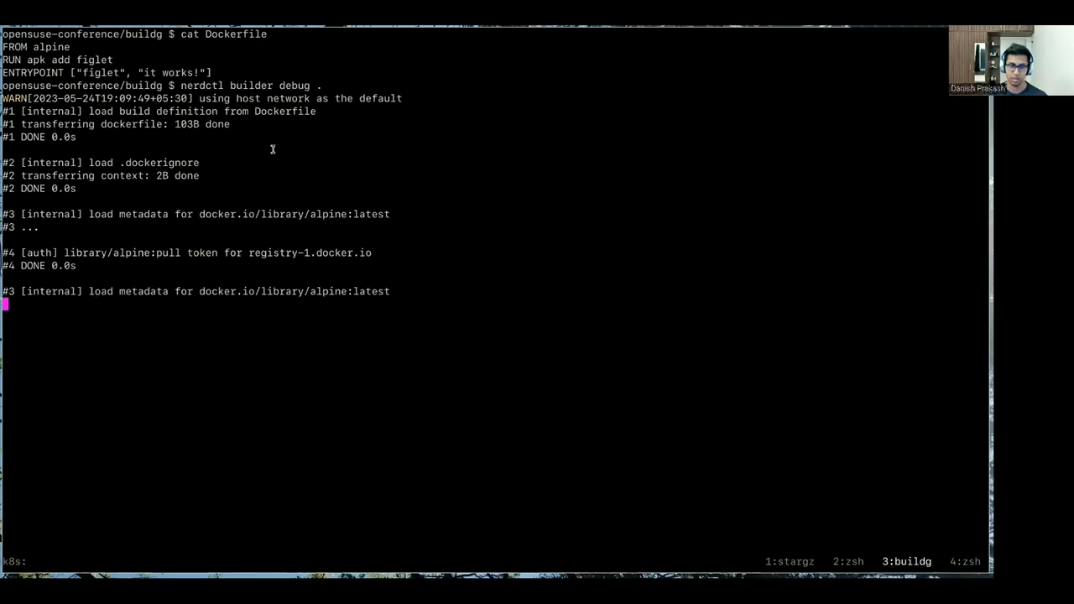
text(break 2)
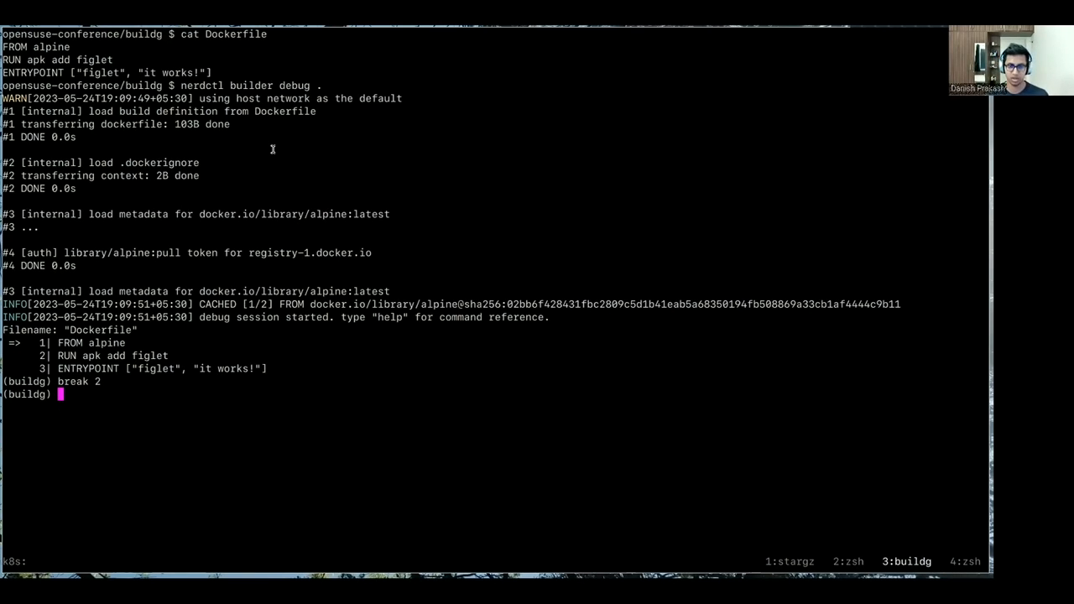
text(c)
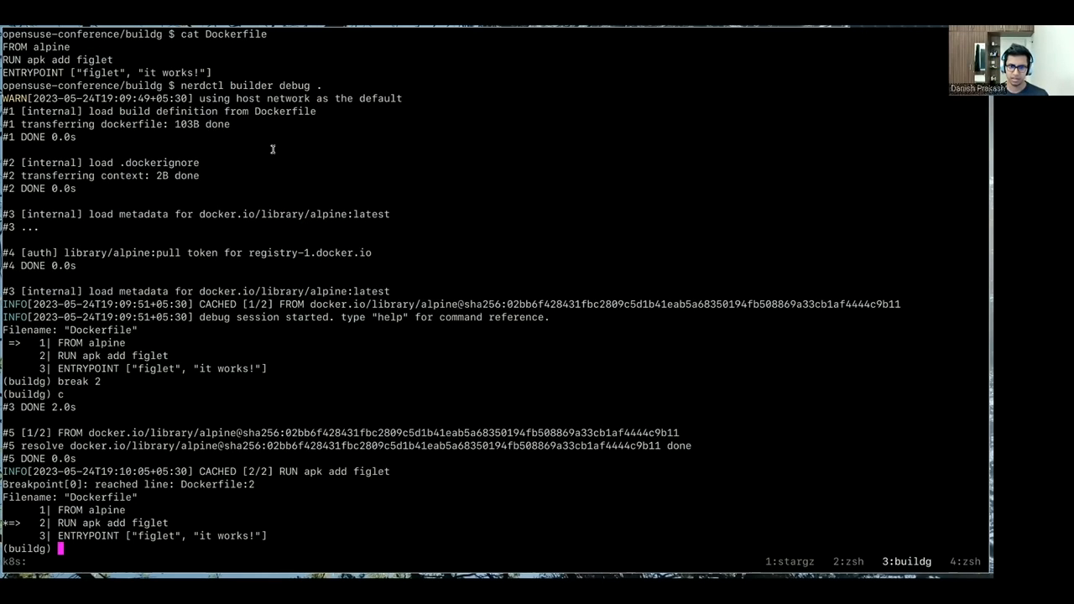
Step: Exec figlet "does it work?" at the breakpoint, continue to export, then rerun nerdctl builder debug
text(exec)
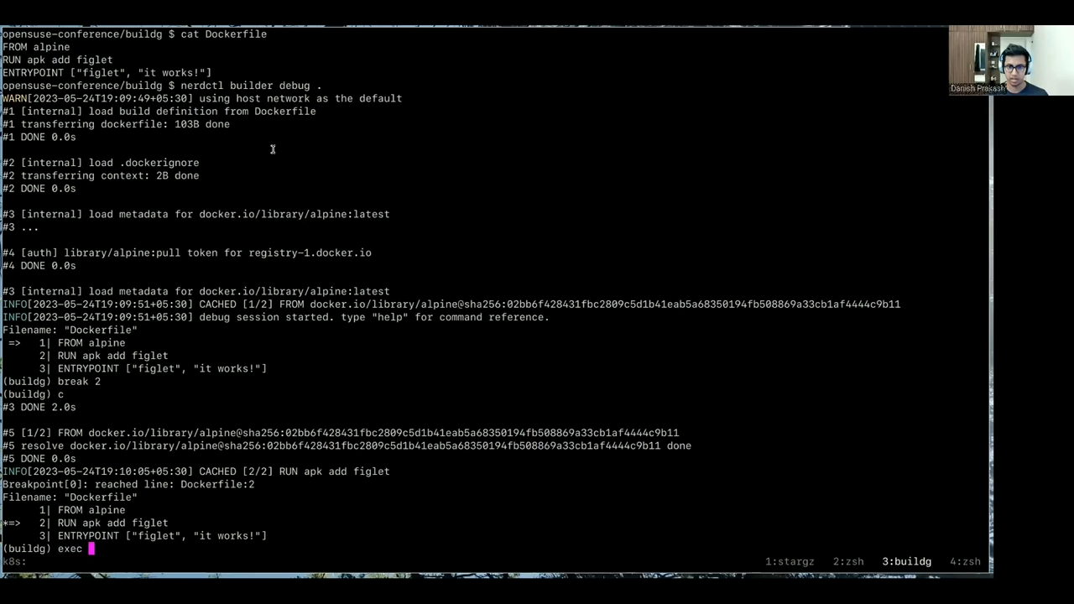
text(e)
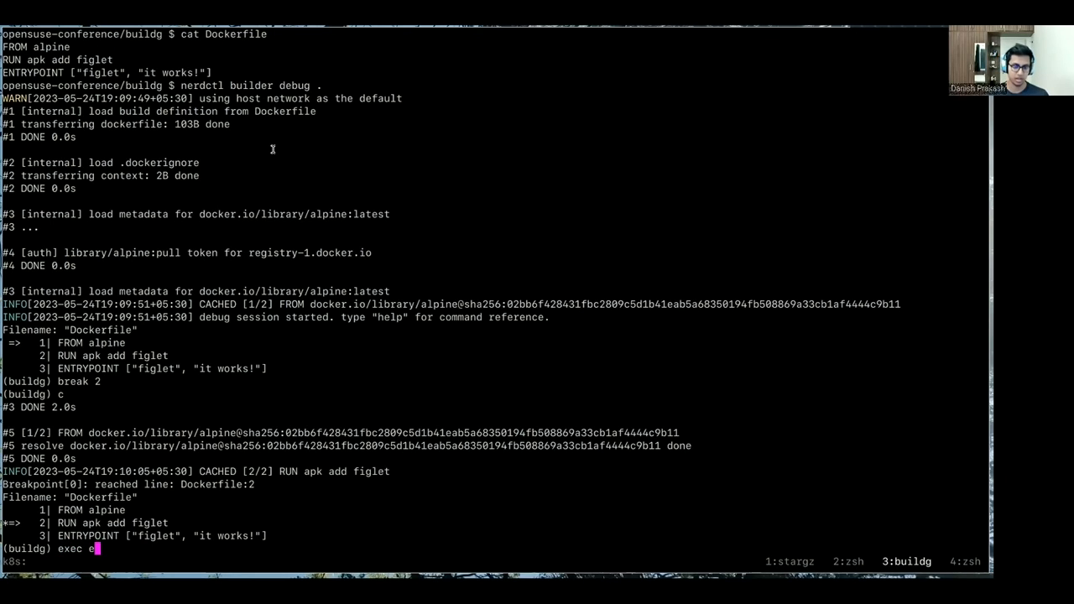
text(iglet)
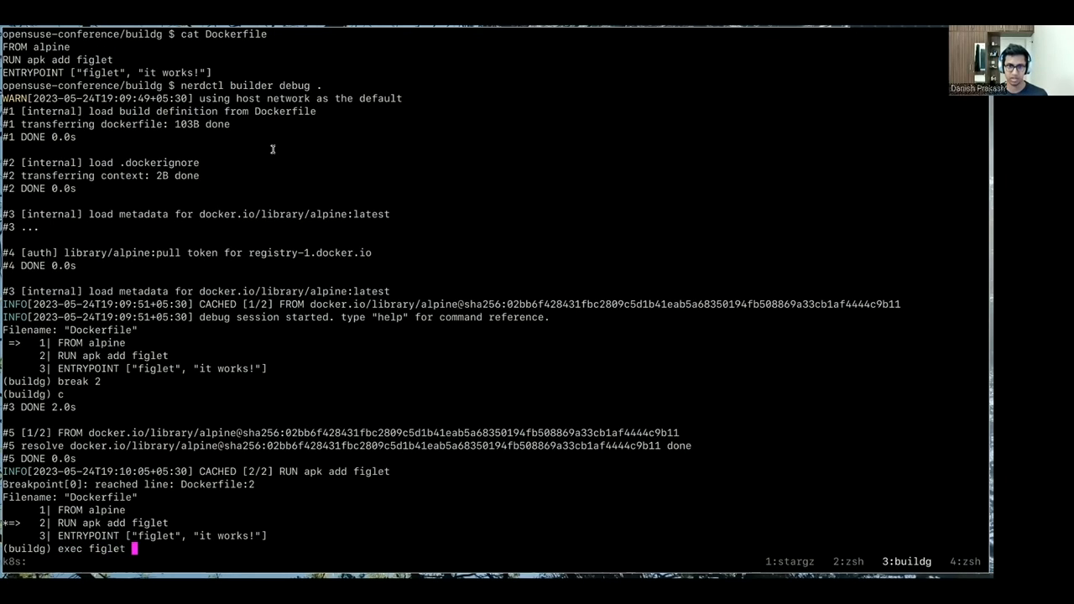
text("does it work?)
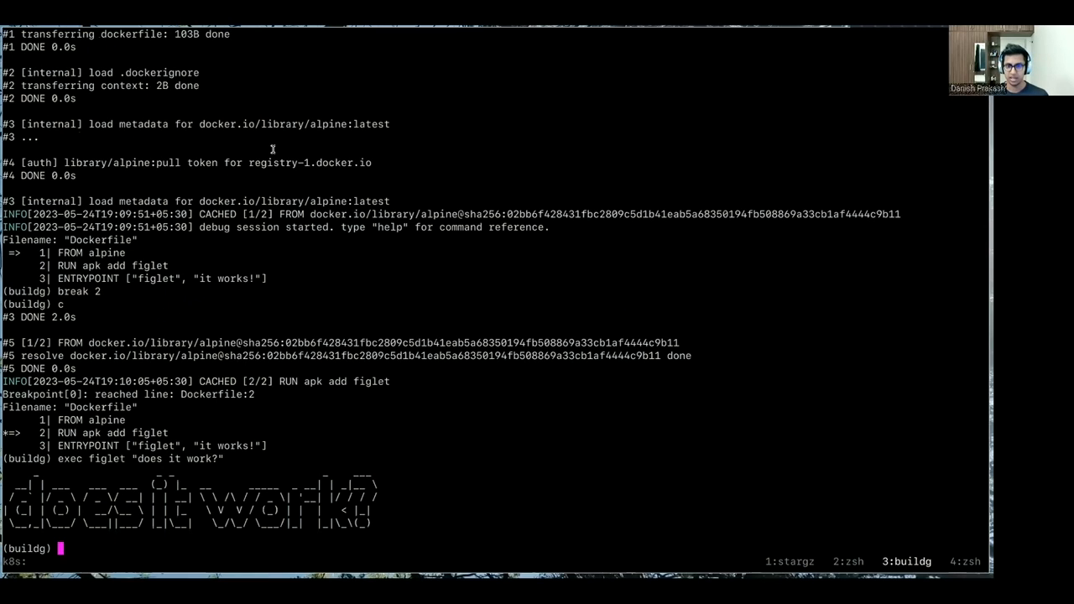
text(c)
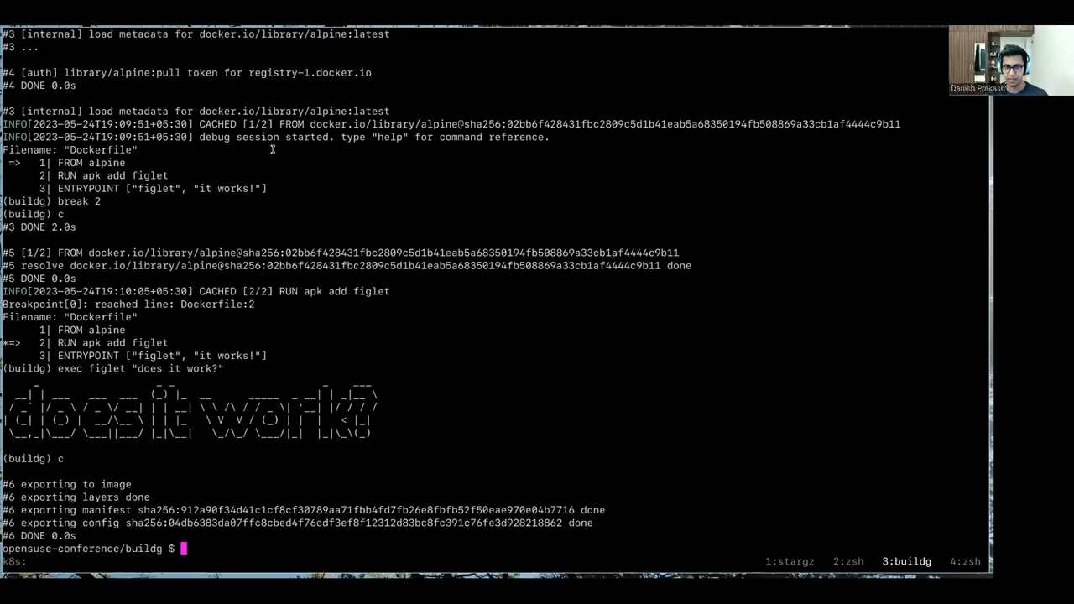
text(nerdctl builder debug .)
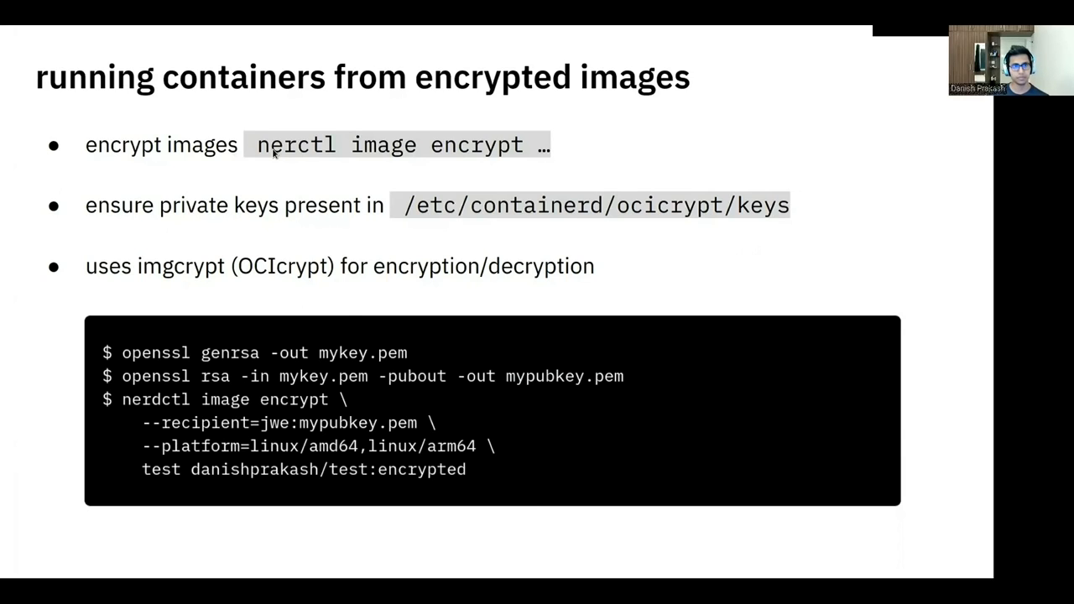
Step: Advance past the encrypted-images slide to the wrap-up slide
key(Right)
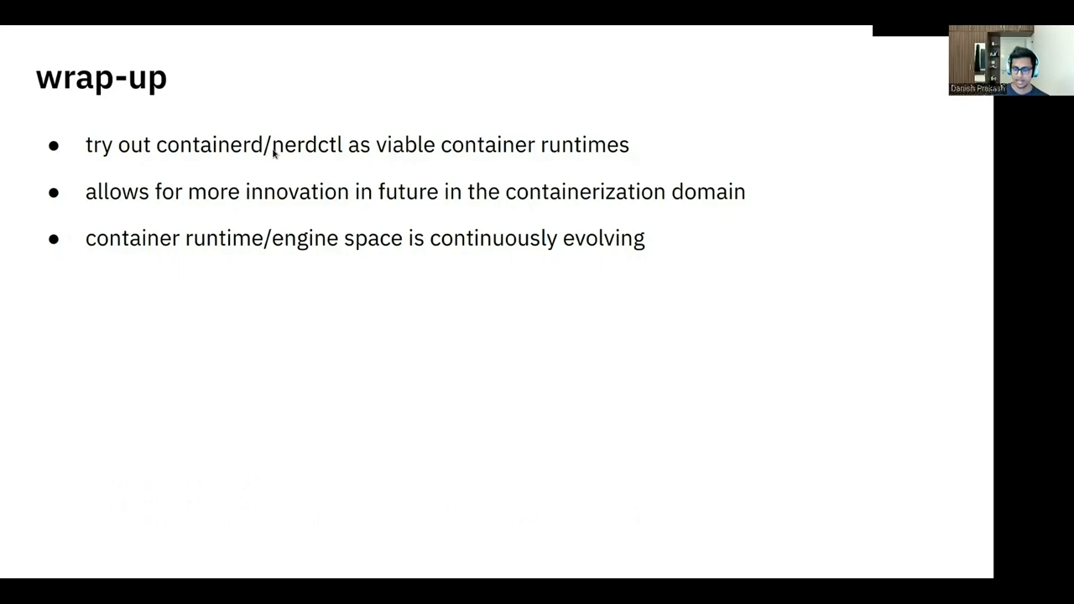
Step: Advance from the wrap-up slide to the 'thank you! questions?' slide
key(right)
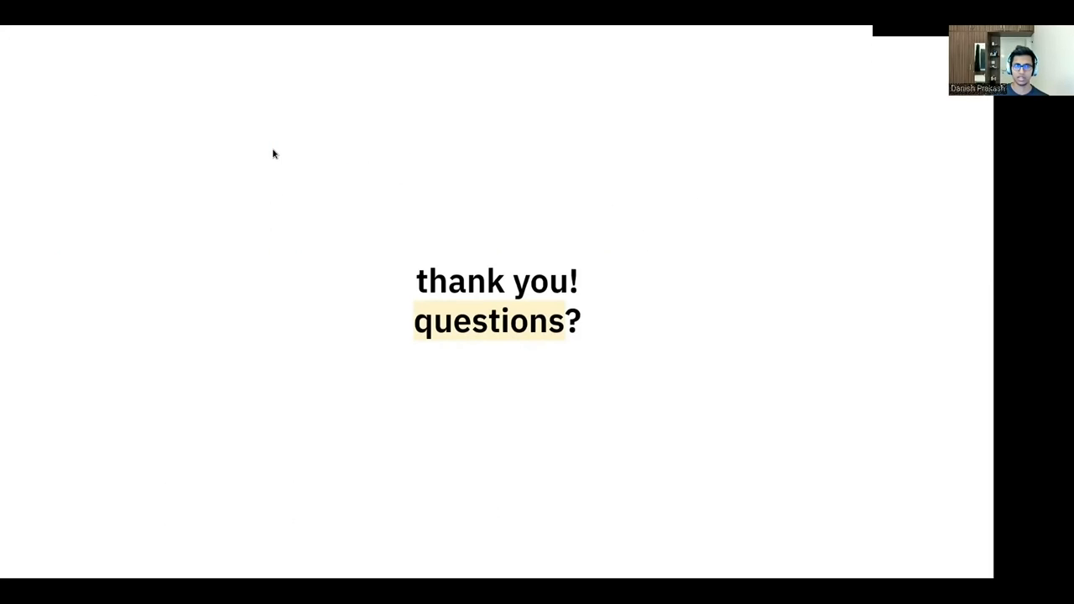
mouse_move(473, 333)
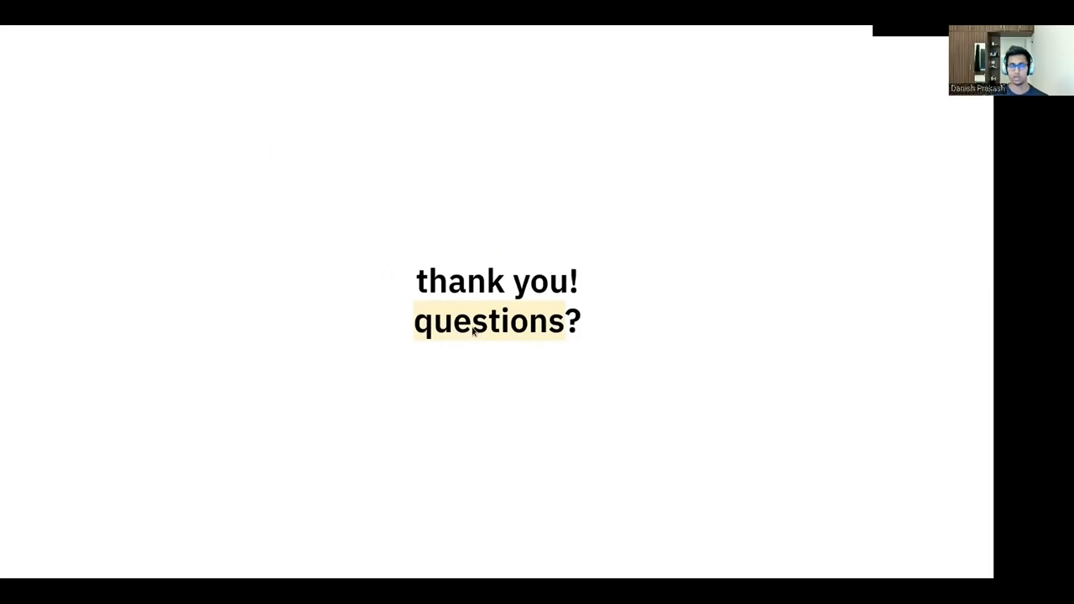